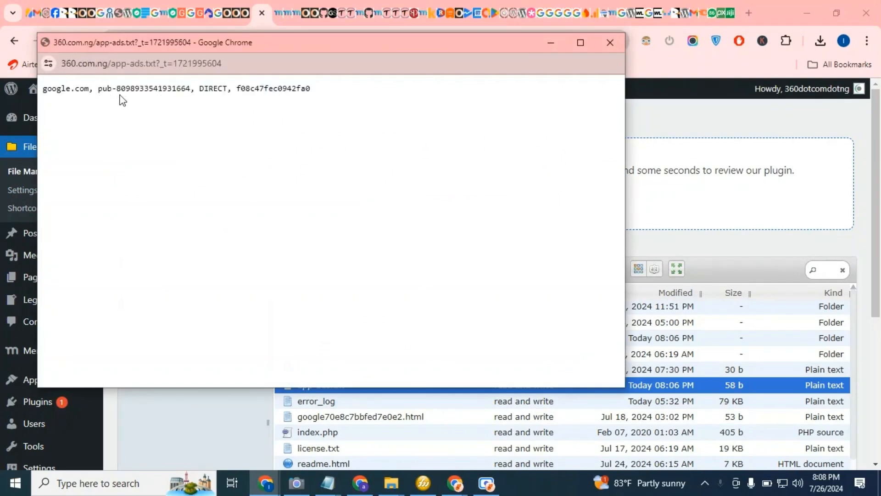
mouse_move(570, 118)
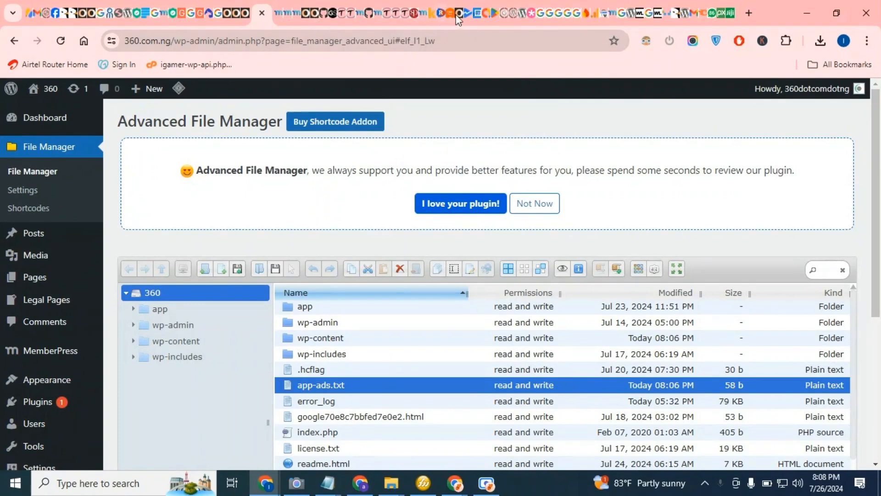
mouse_move(478, 12)
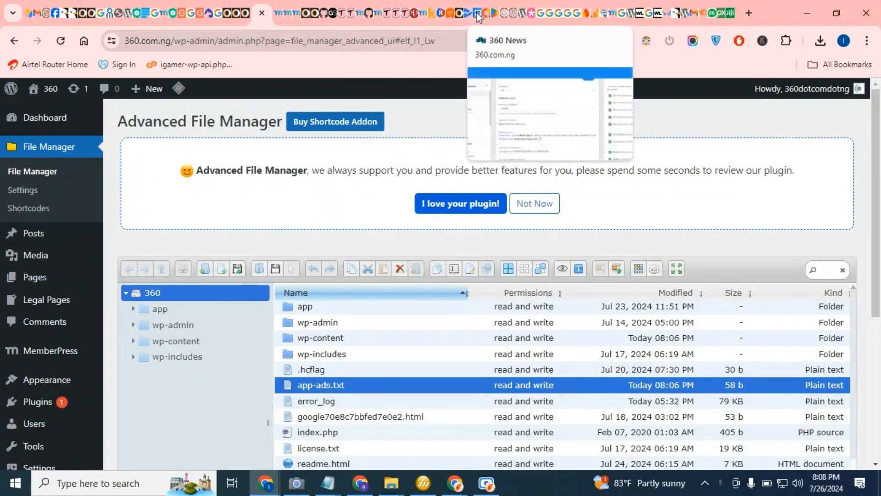
Step: Review the 'Requires review' verification issues for the 360 app, then reach its app-ads.txt status page
left_click(435, 13)
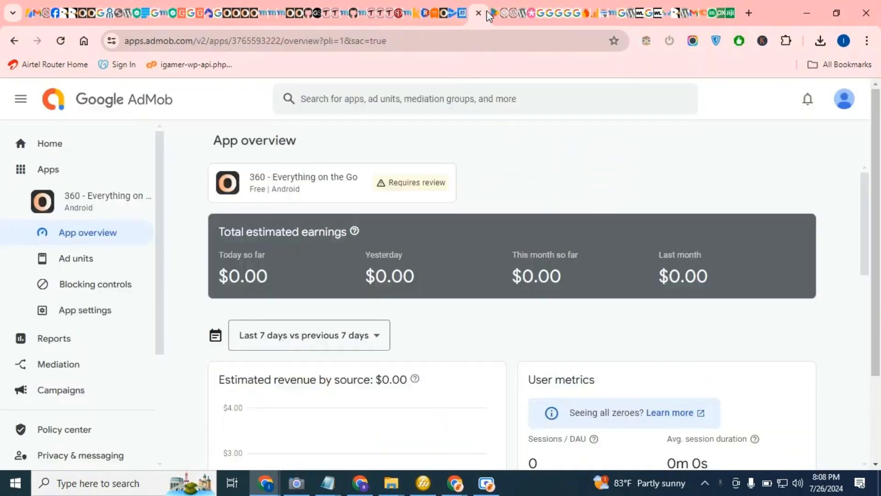
scroll("down", 3)
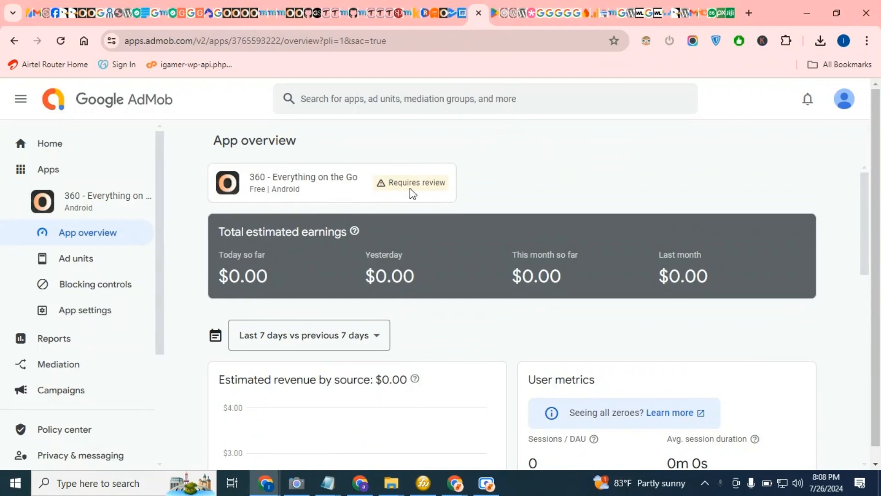
left_click(415, 182)
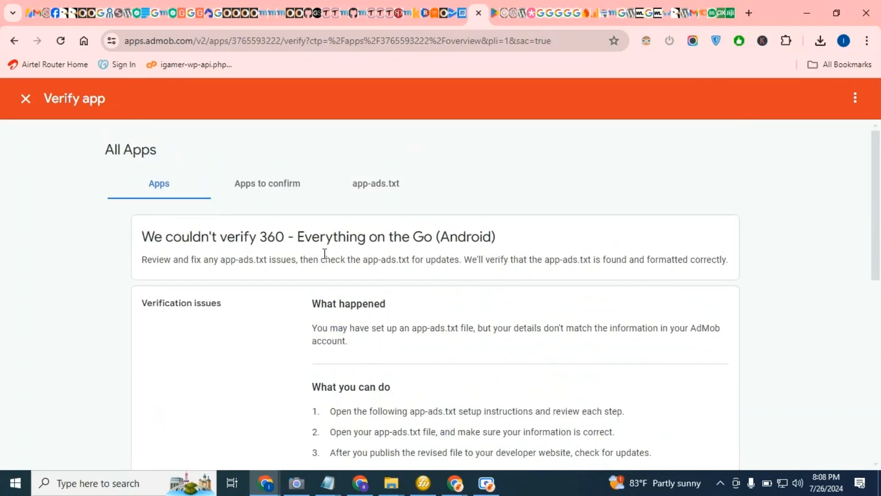
mouse_move(408, 394)
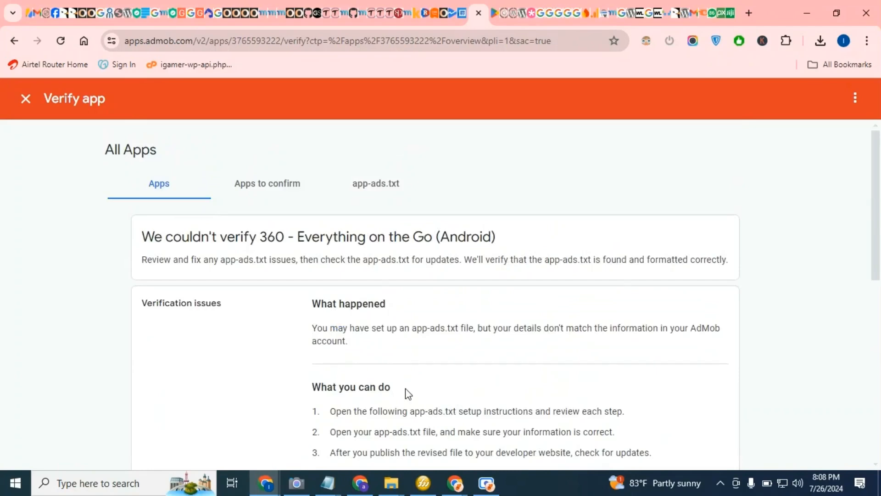
scroll("down", 3)
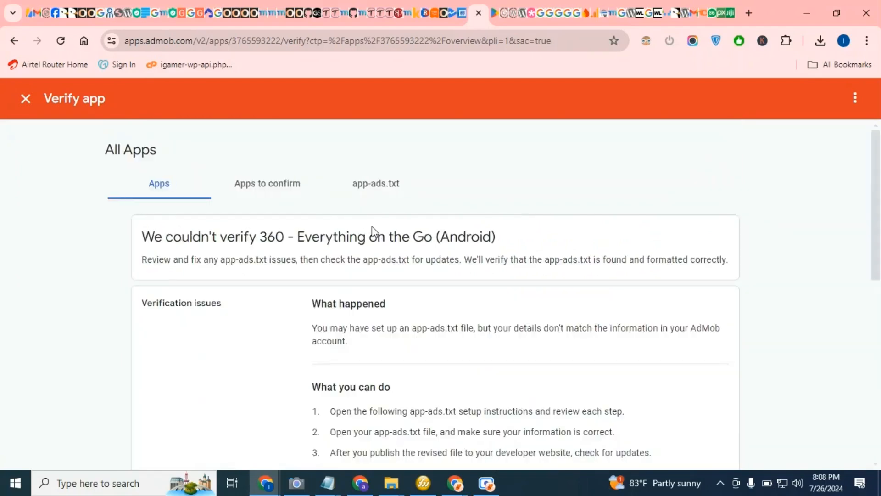
mouse_move(392, 270)
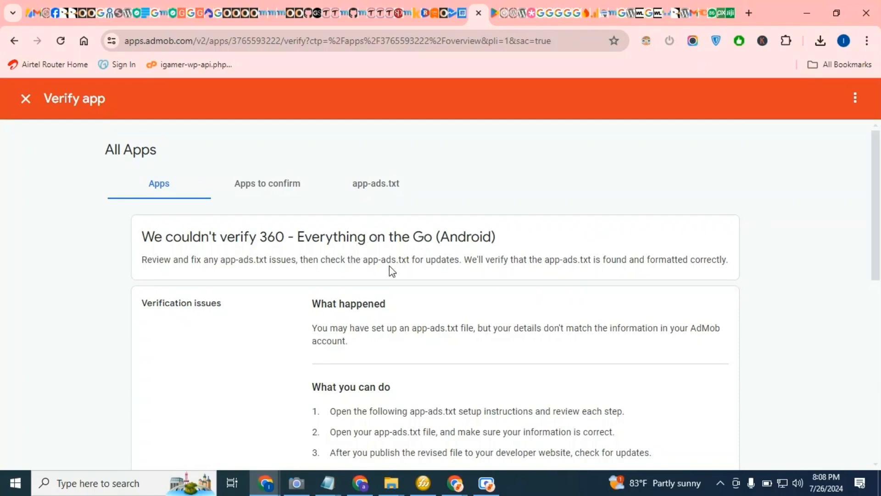
scroll("down", 3)
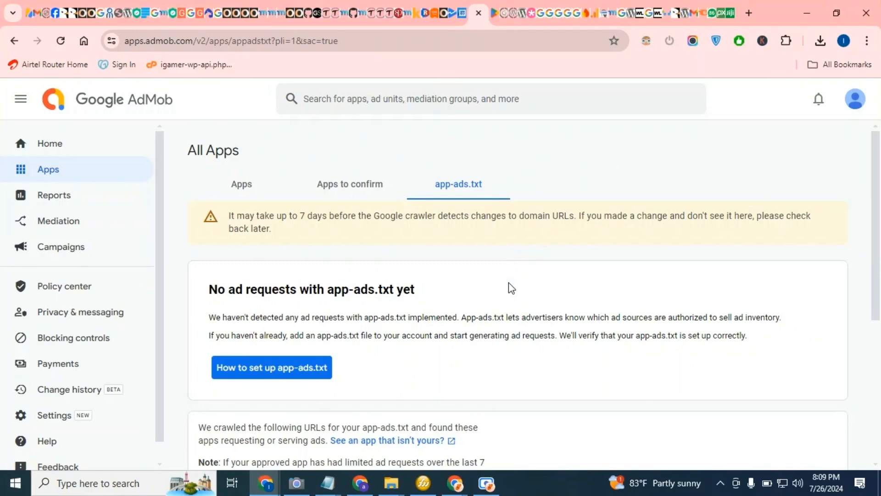
Step: Show the 'How to set up app-ads.txt' instructions with the publisher code snippet
scroll("down", 3)
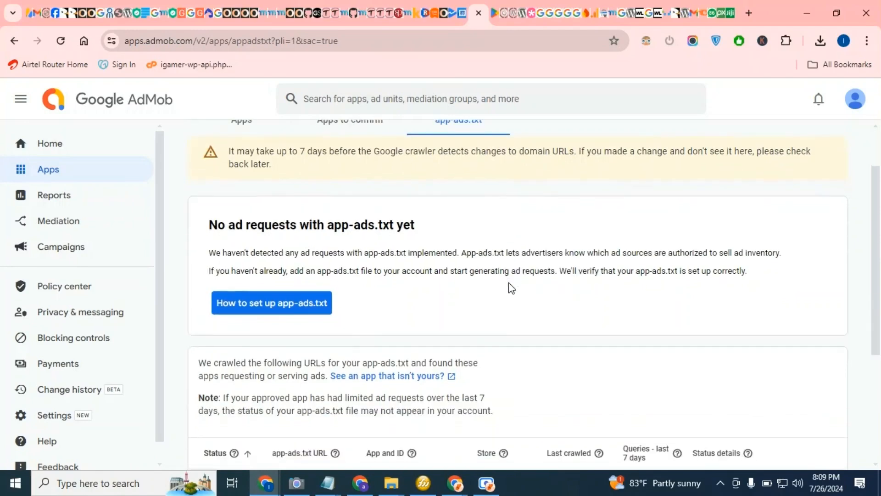
scroll("down", 3)
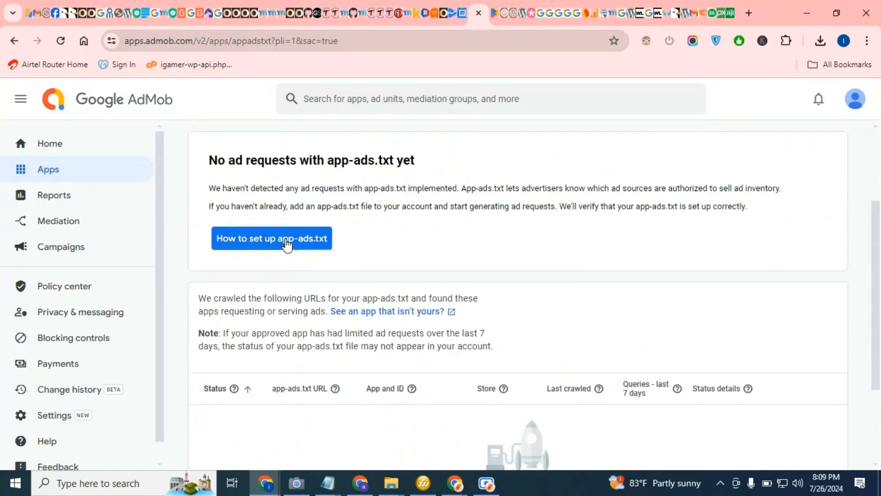
left_click(271, 238)
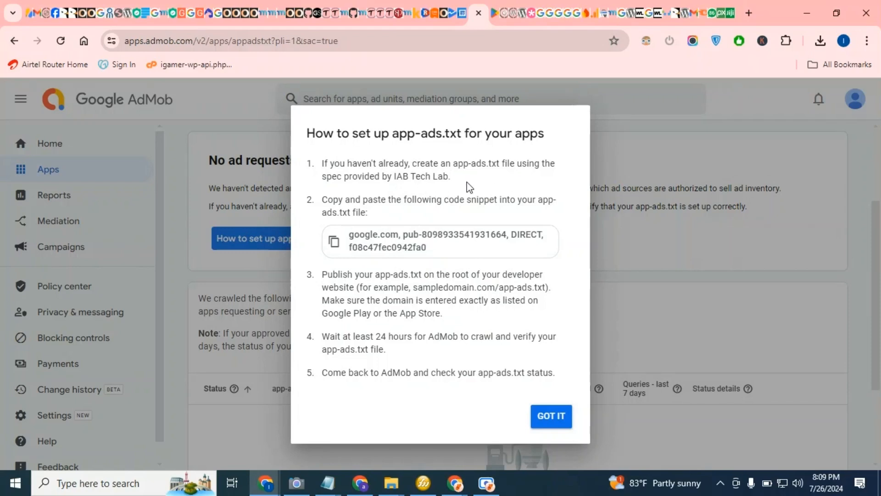
mouse_move(415, 325)
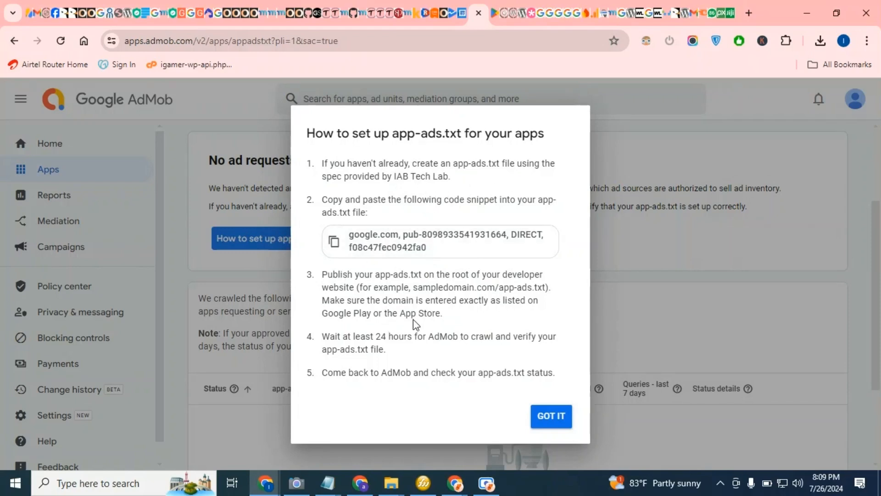
mouse_move(479, 316)
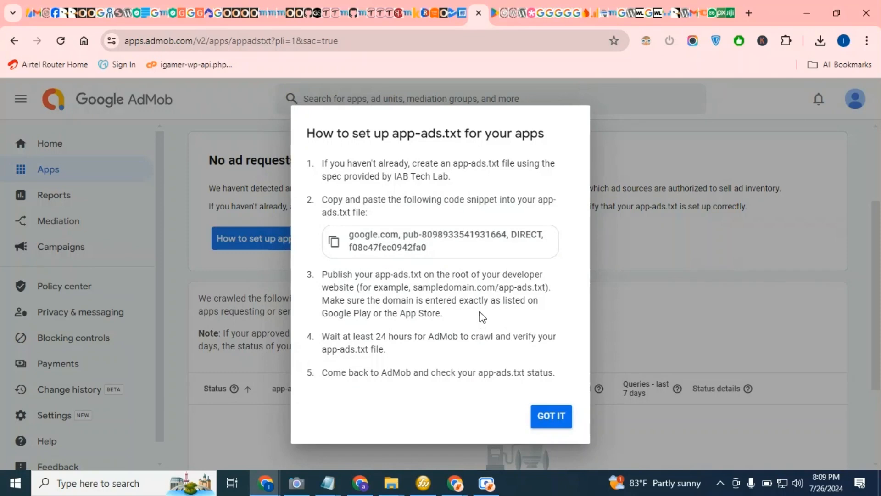
mouse_move(544, 288)
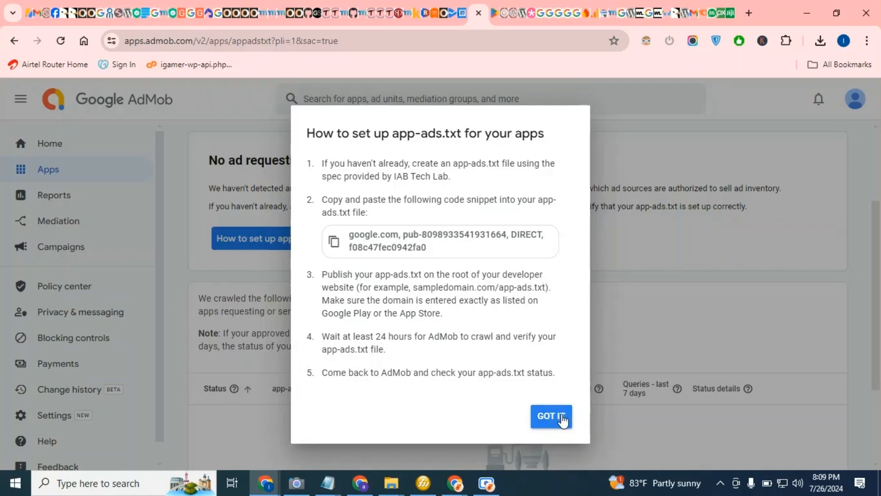
Step: Dismiss the setup instructions with GOT IT and return to the All Apps list
left_click(551, 417)
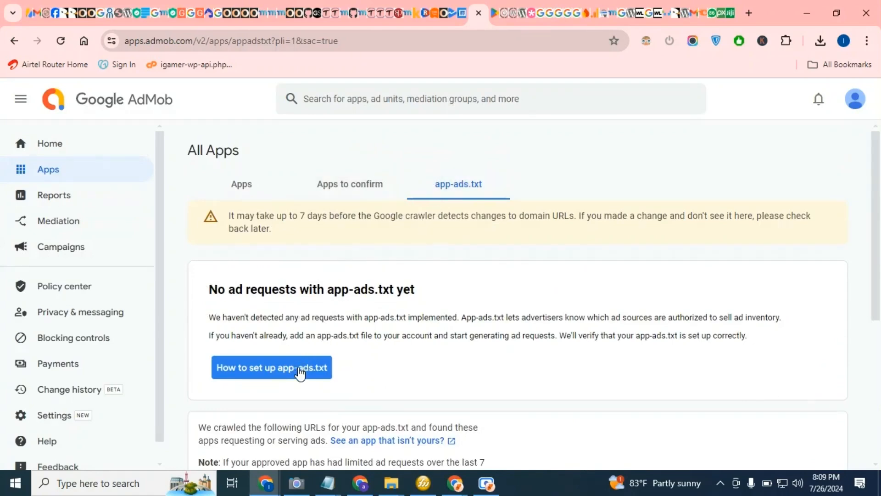
left_click(241, 184)
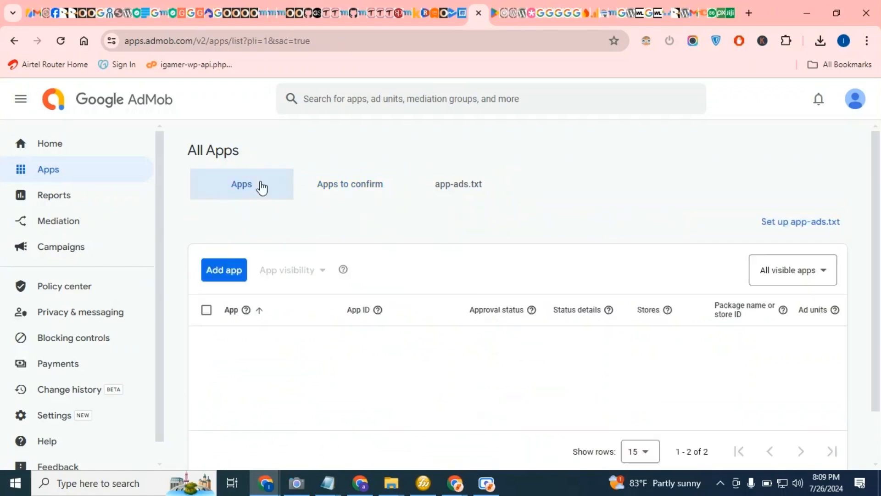
left_click(241, 184)
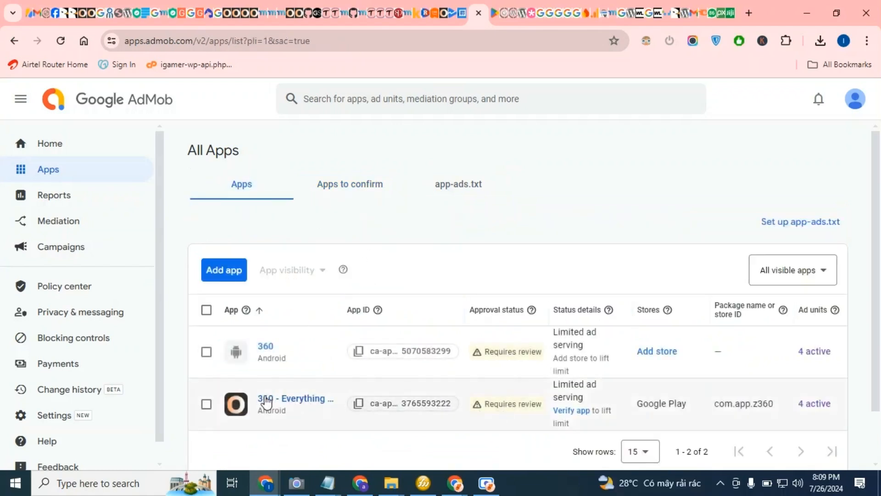
Step: Check the 360 app's verification details, then start a new tab for the site's app-ads.txt URL
left_click(570, 410)
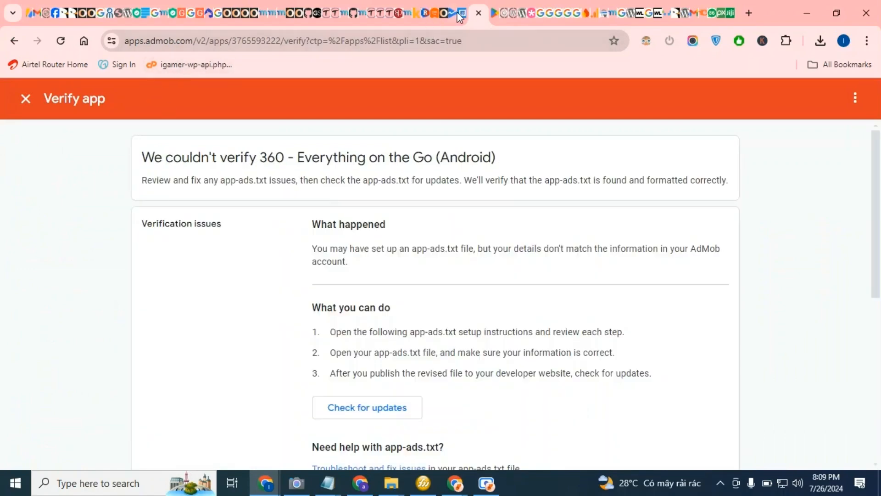
left_click(26, 98)
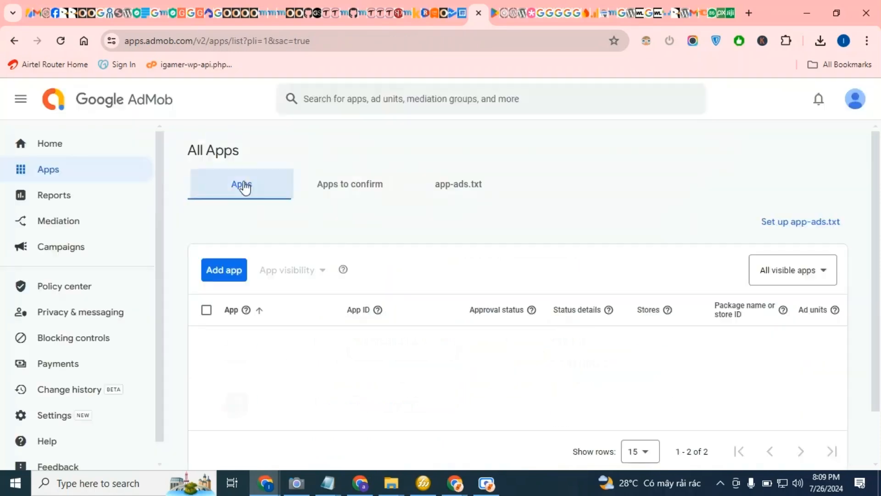
right_click(241, 184)
type("360.com.ng/app-ads")
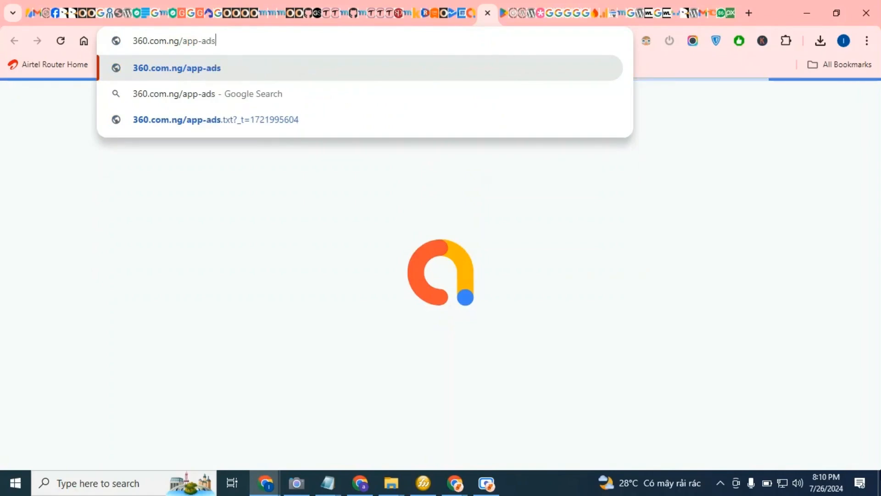
Step: Finish entering 360.com.ng/app-ads.txt and request verification of the 360 - Everything on the Go app
type(".txt")
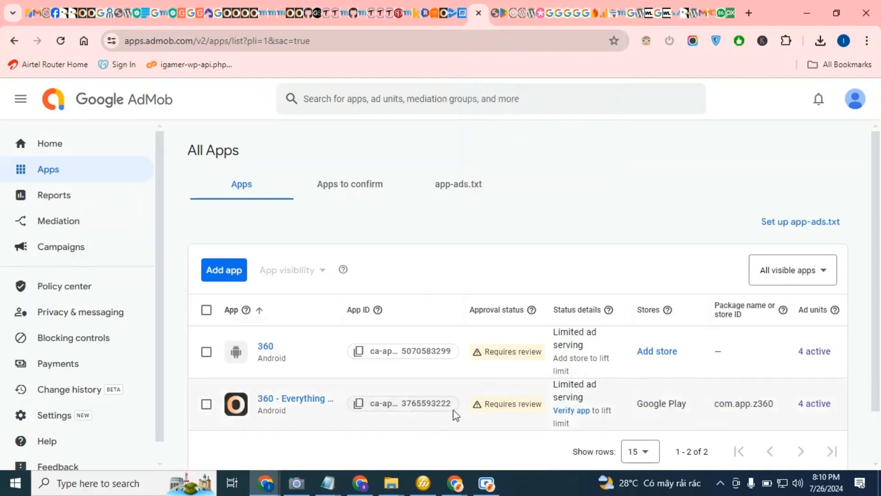
left_click(571, 410)
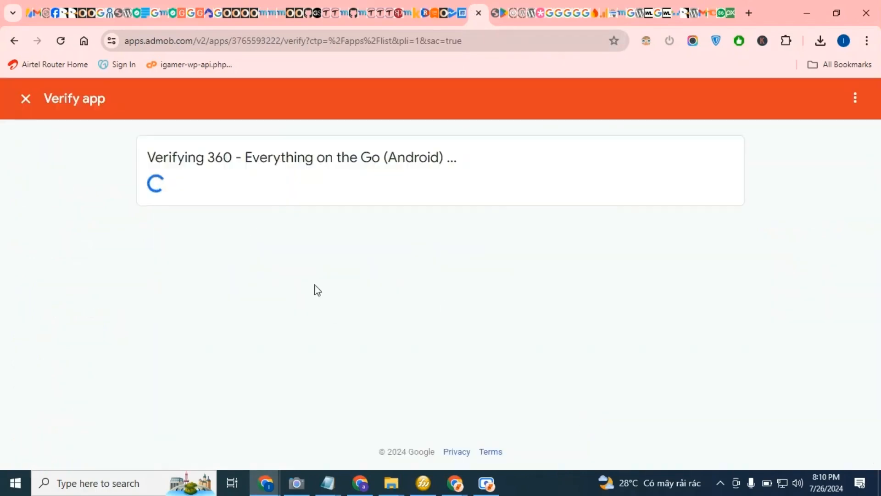